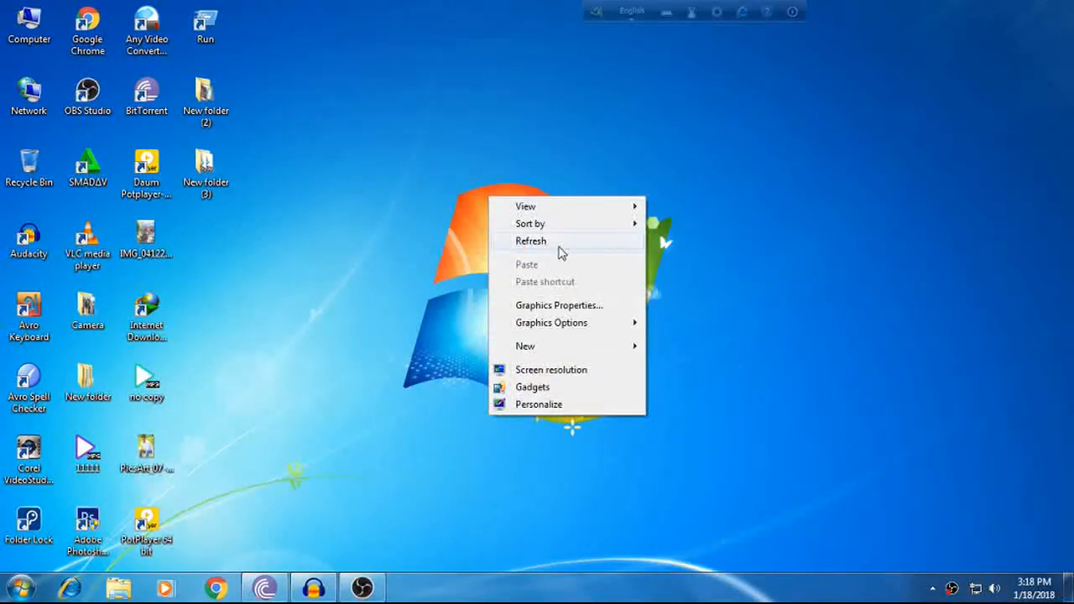
Refresh the Windows desktop and launch the Chrome browser on YouTube
left_click(530, 242)
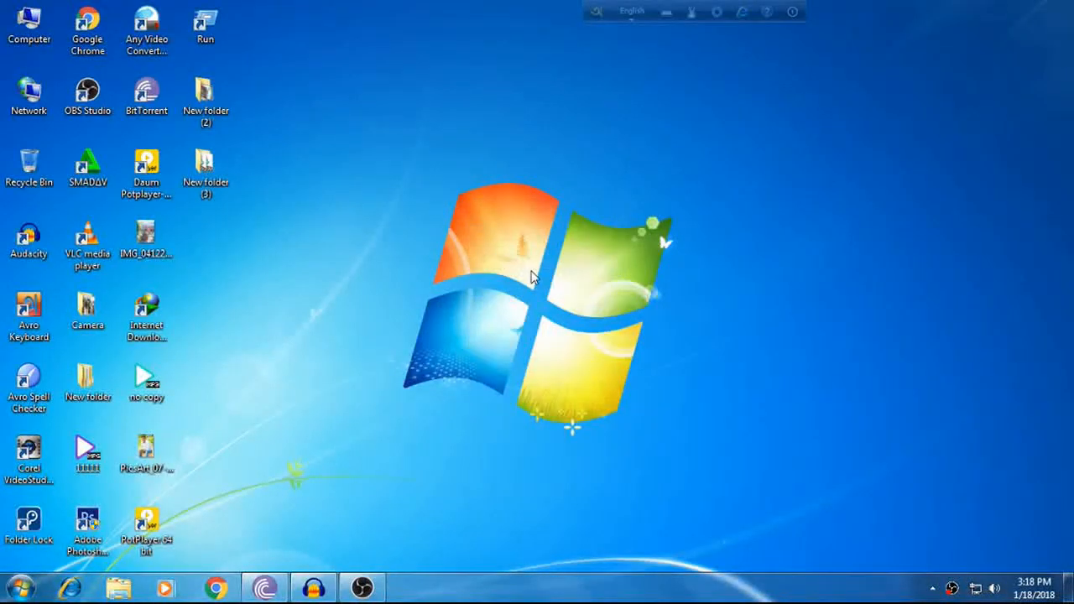
mouse_move(373, 225)
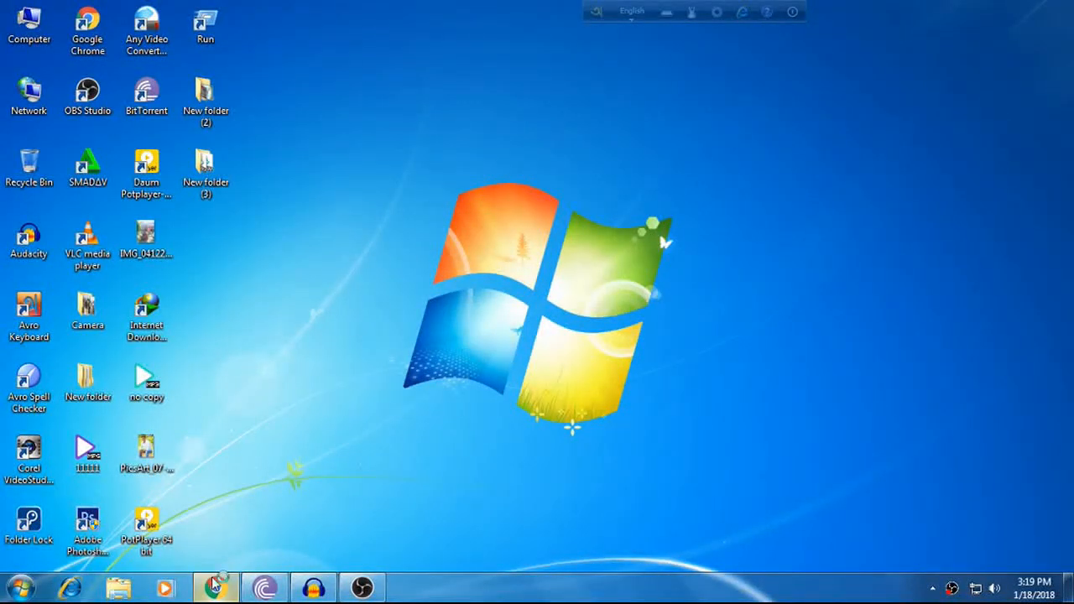
left_click(215, 587)
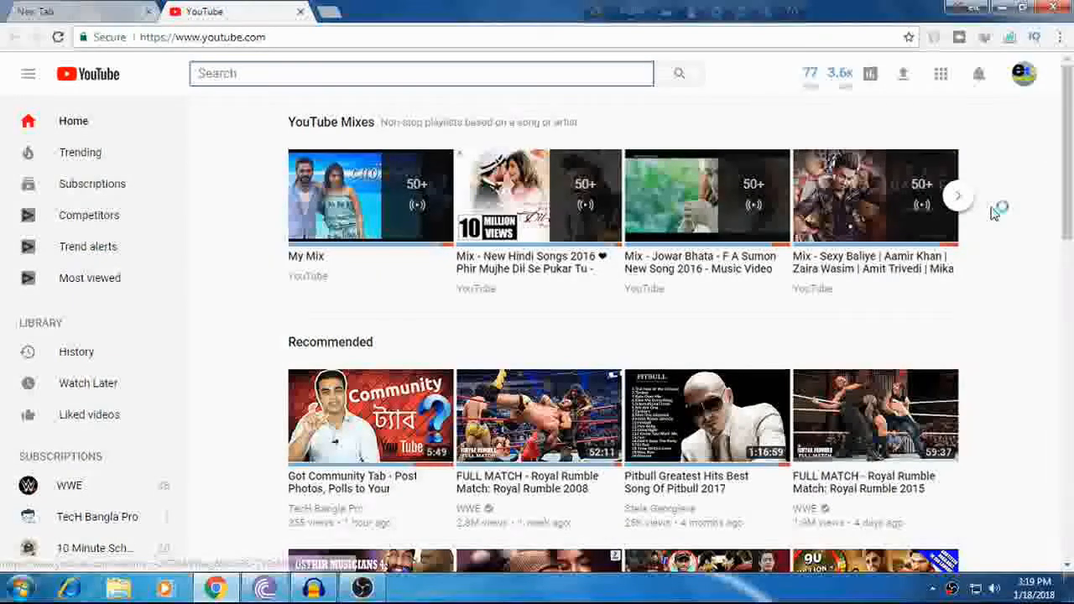
left_click(1023, 74)
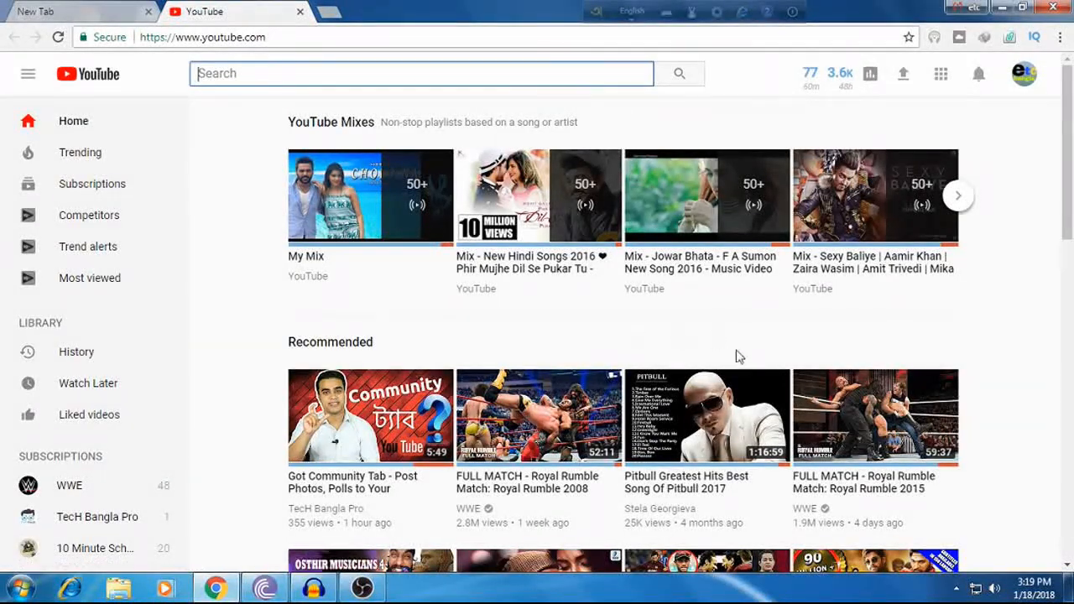
mouse_move(507, 355)
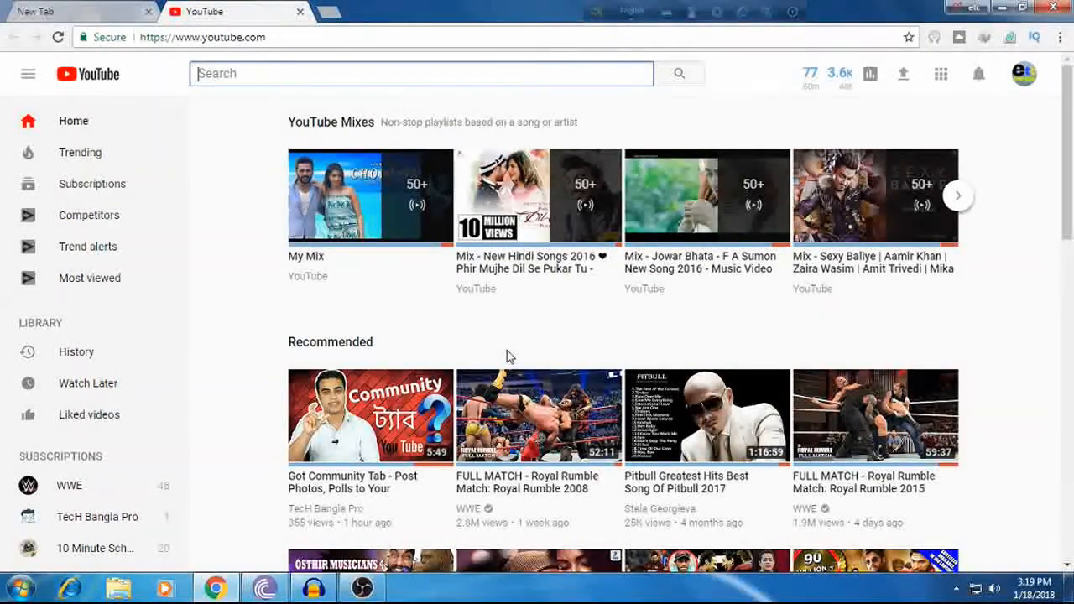
scroll("down", 3)
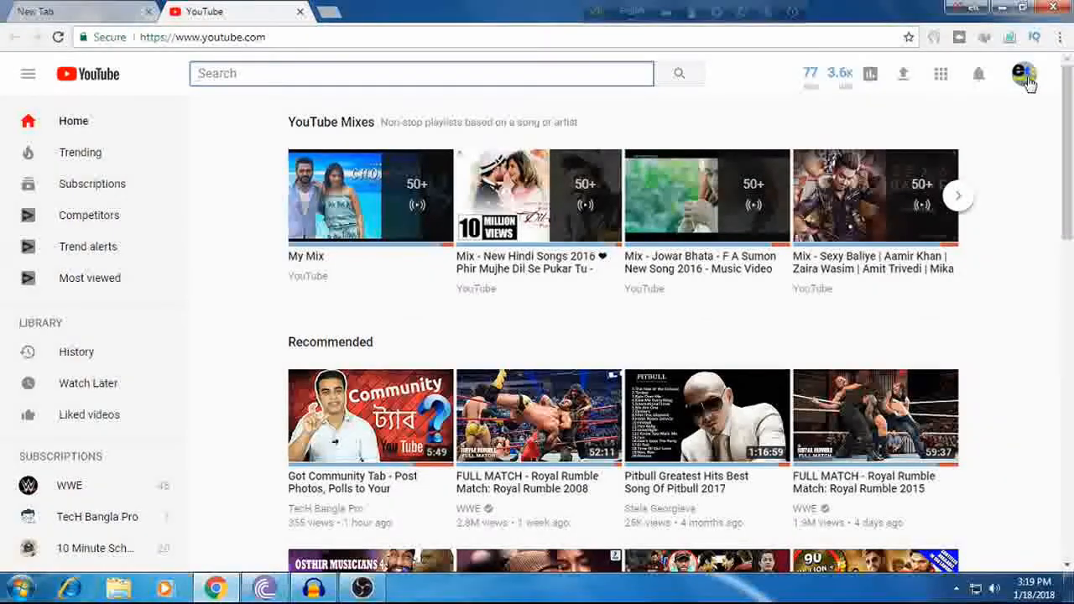
left_click(1023, 74)
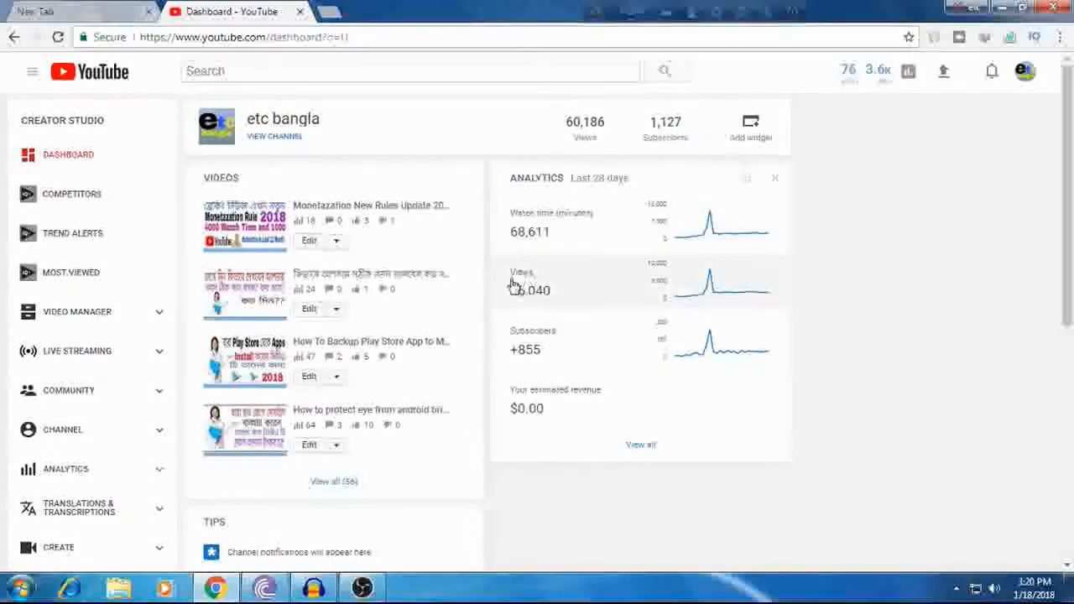
Scroll the Creator Studio dashboard and switch to the YouTube Studio beta
scroll("down", 3)
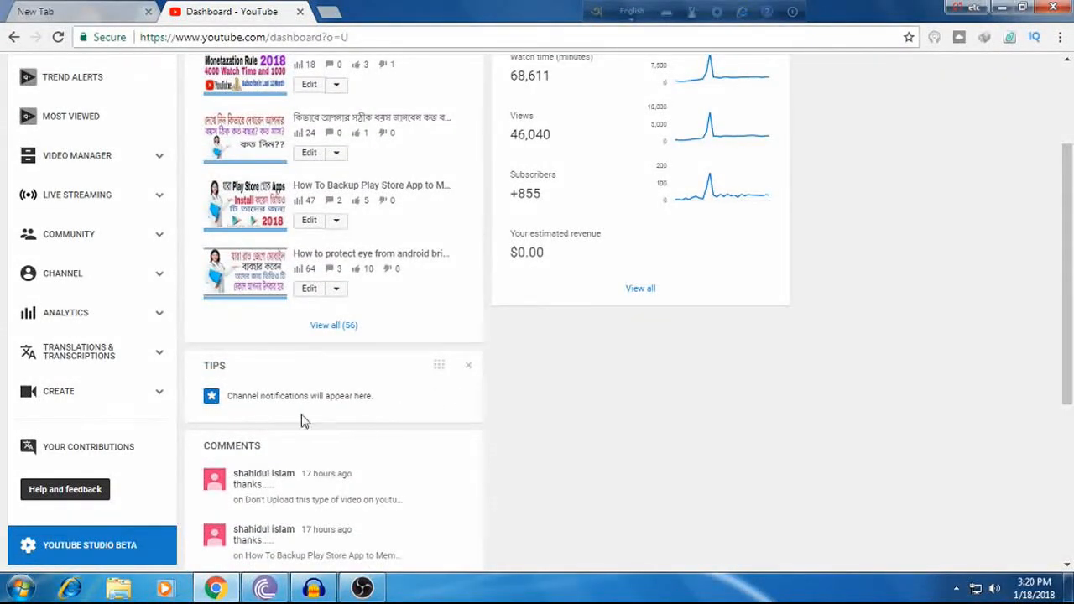
scroll("down", 3)
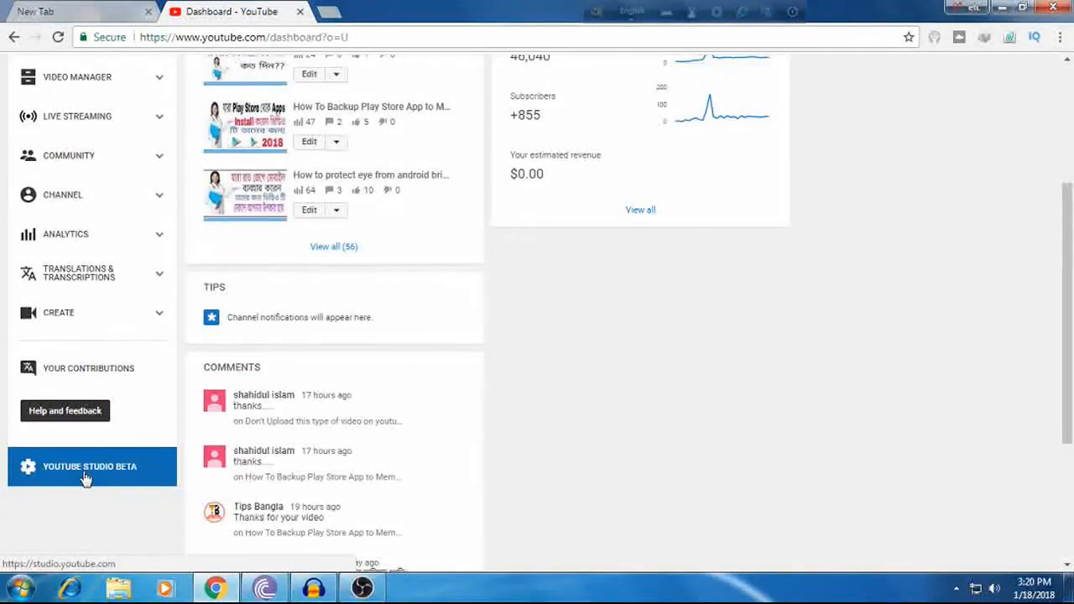
left_click(89, 467)
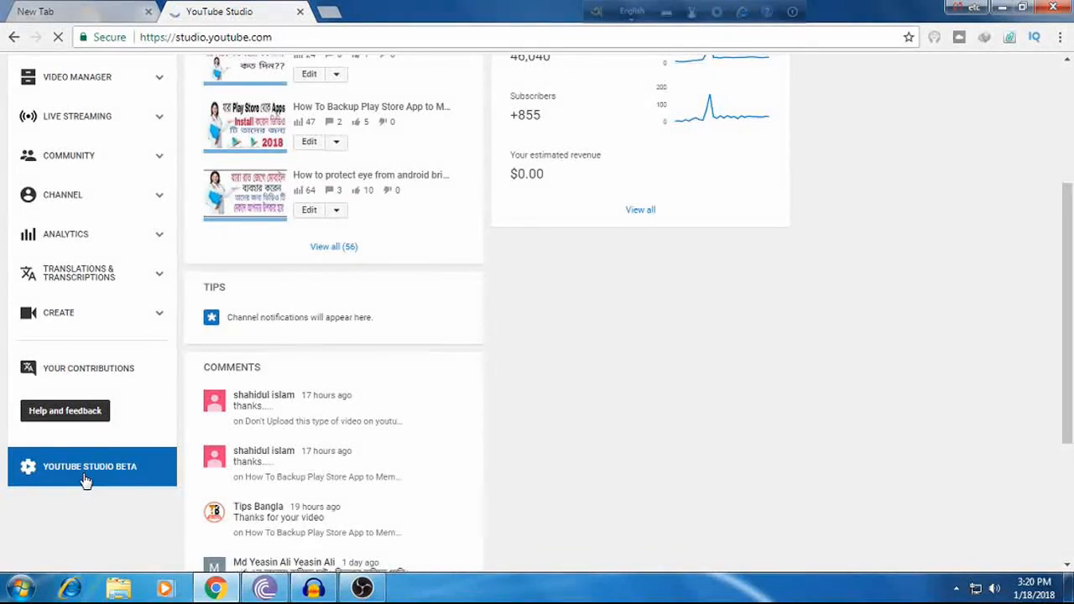
Land on the channel's Videos page in YouTube Studio beta
left_click(91, 466)
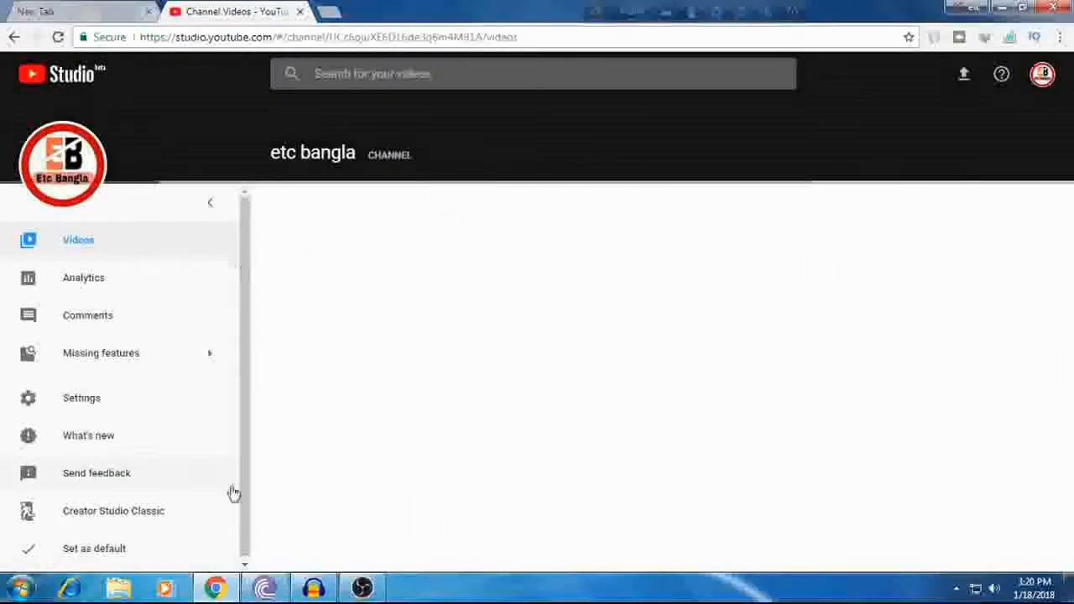
mouse_move(168, 430)
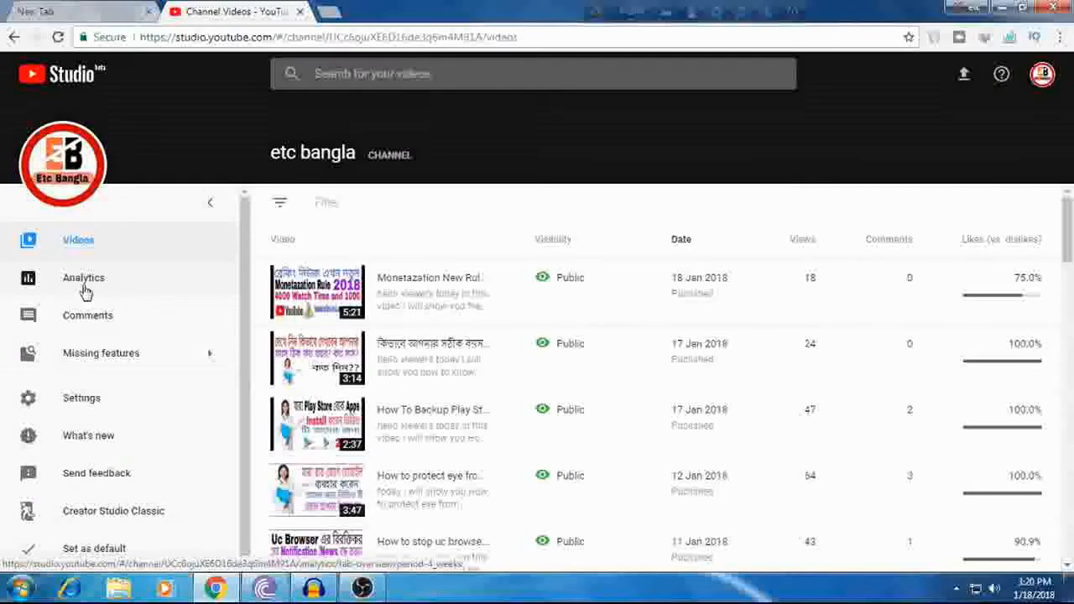
Go to channel Analytics and scroll to the Watch time (minutes) card showing 68.6K
left_click(84, 279)
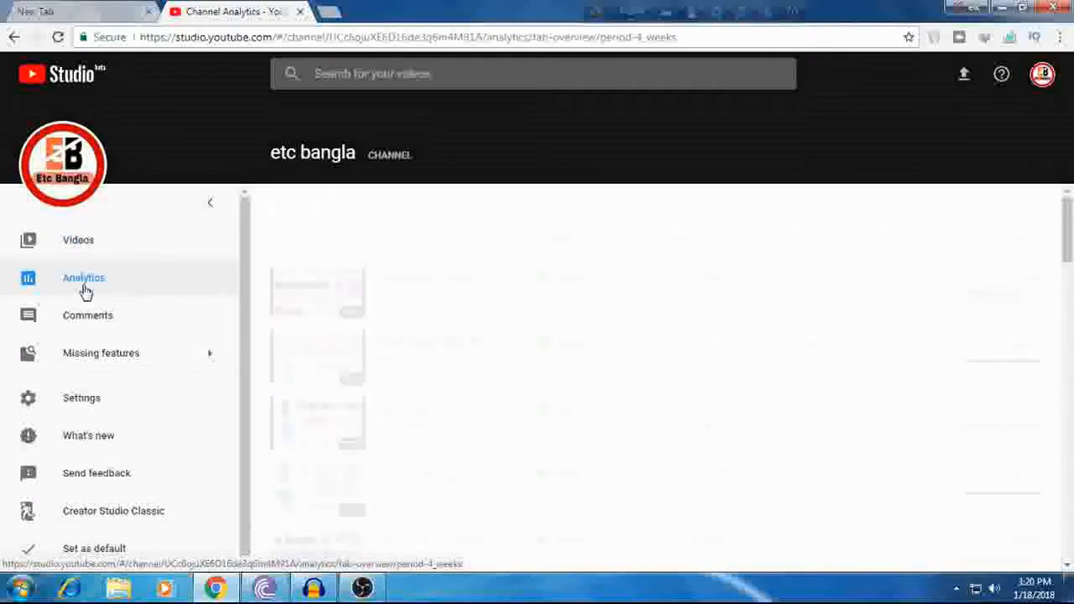
left_click(84, 279)
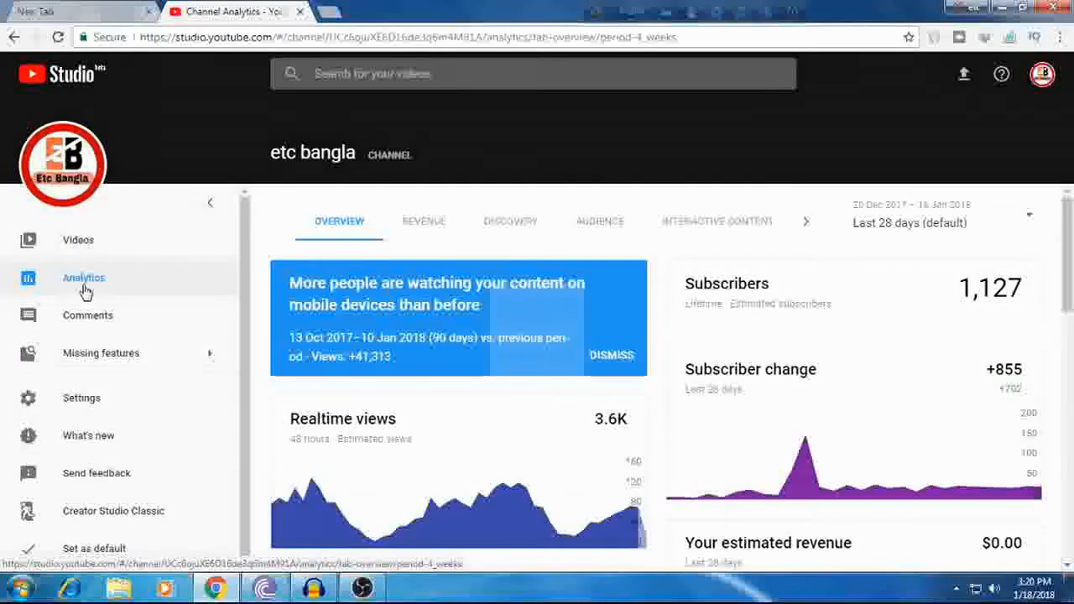
scroll("down", 3)
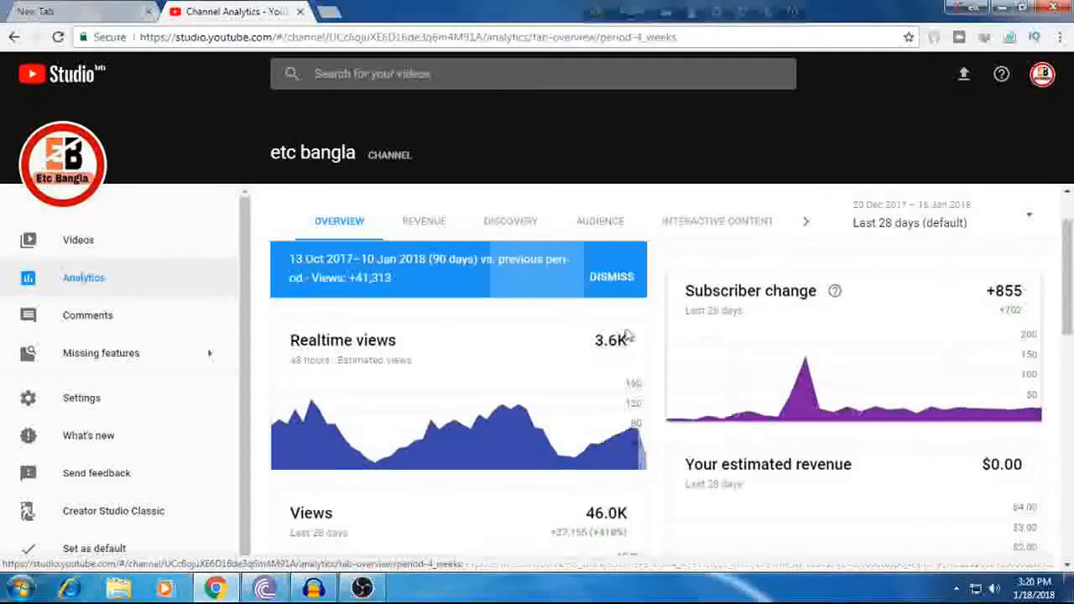
scroll("down", 3)
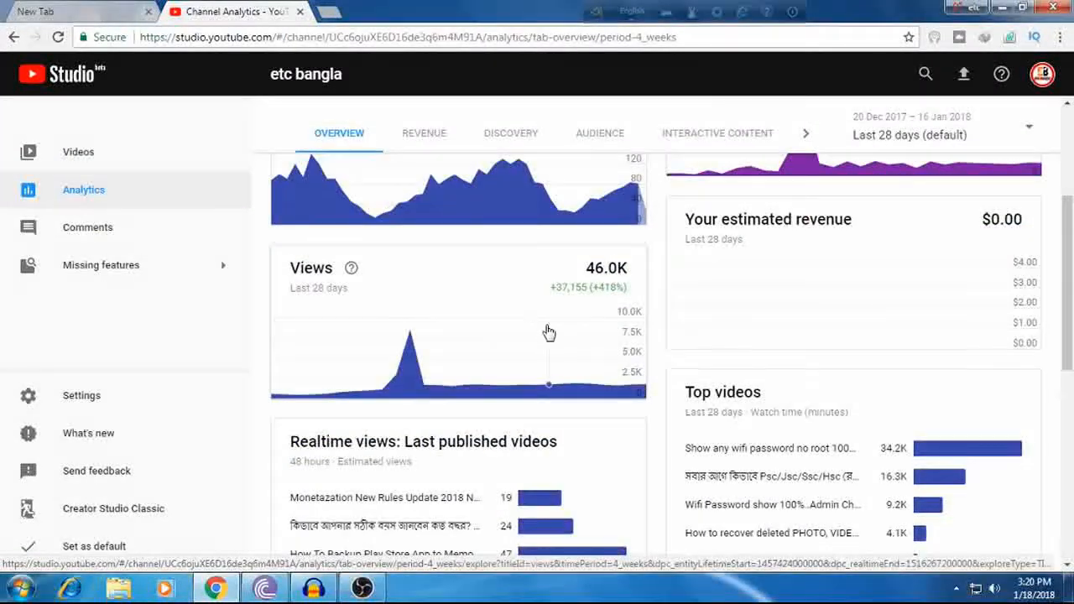
scroll("down", 3)
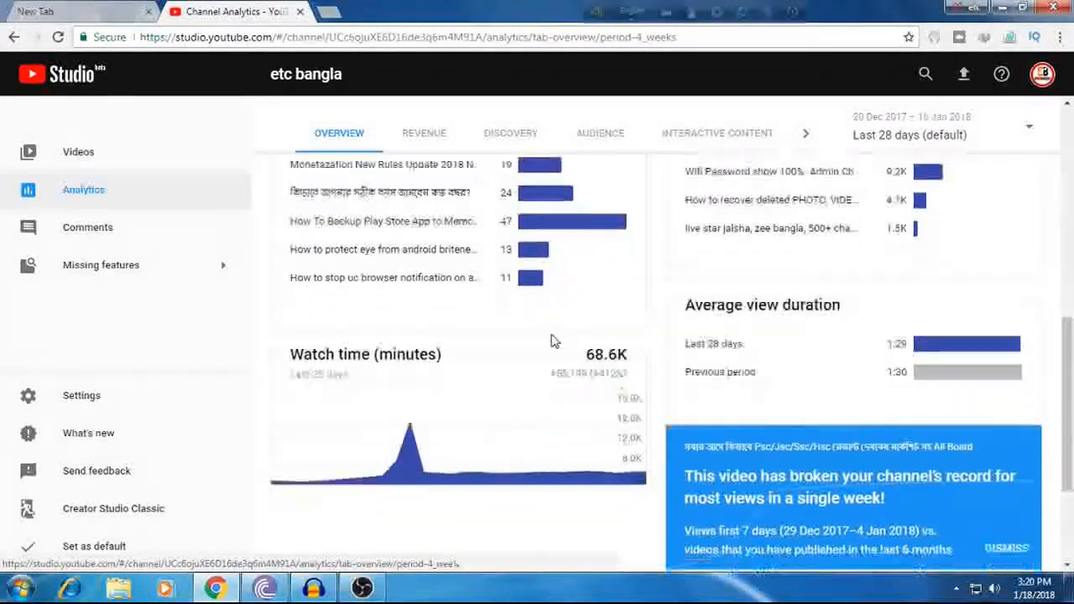
scroll("down", 3)
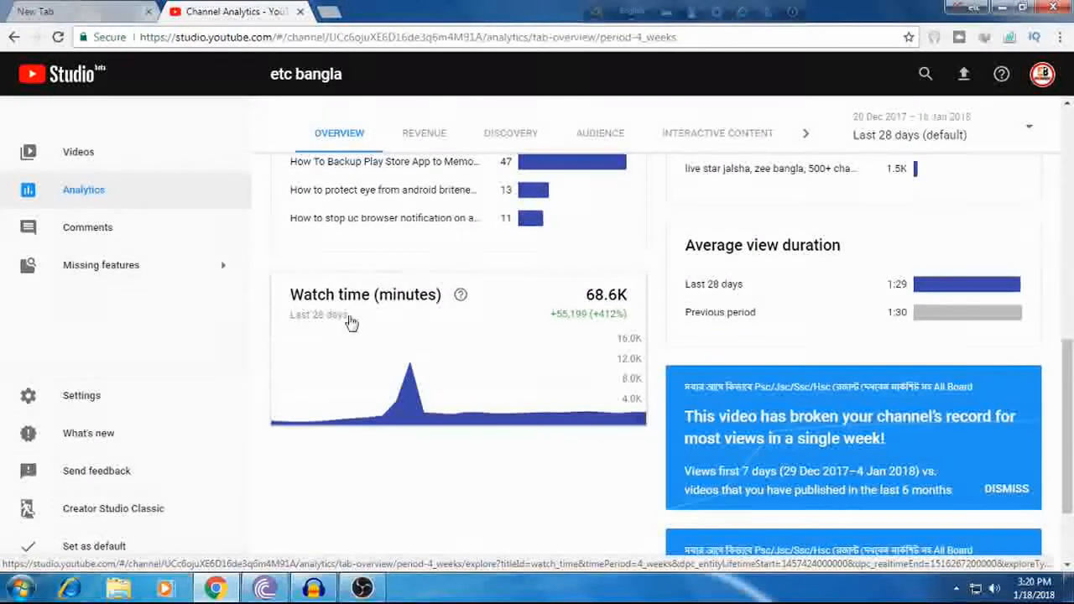
mouse_move(540, 334)
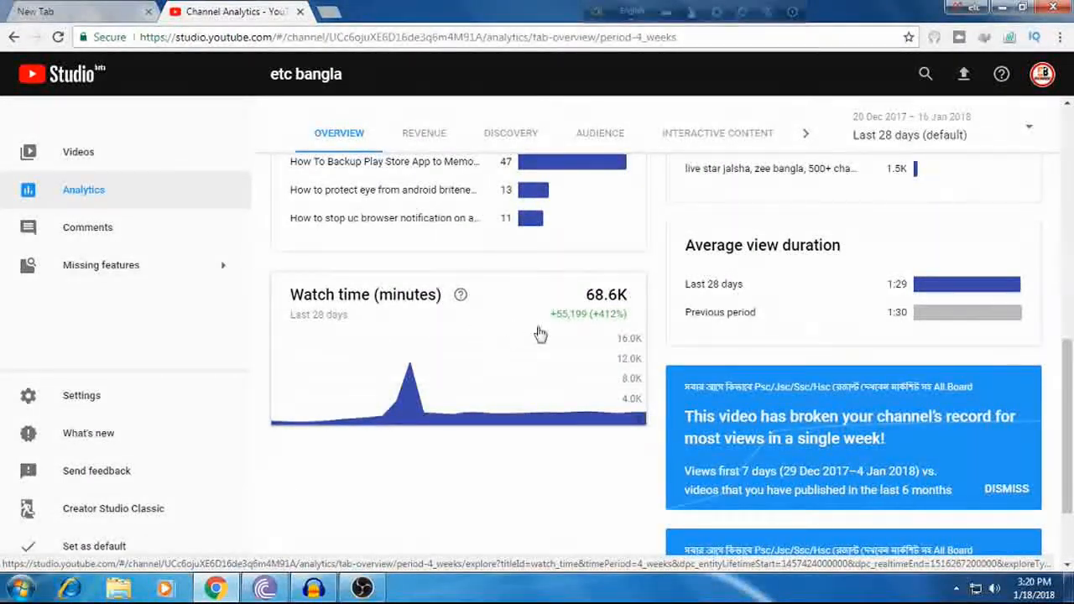
mouse_move(520, 400)
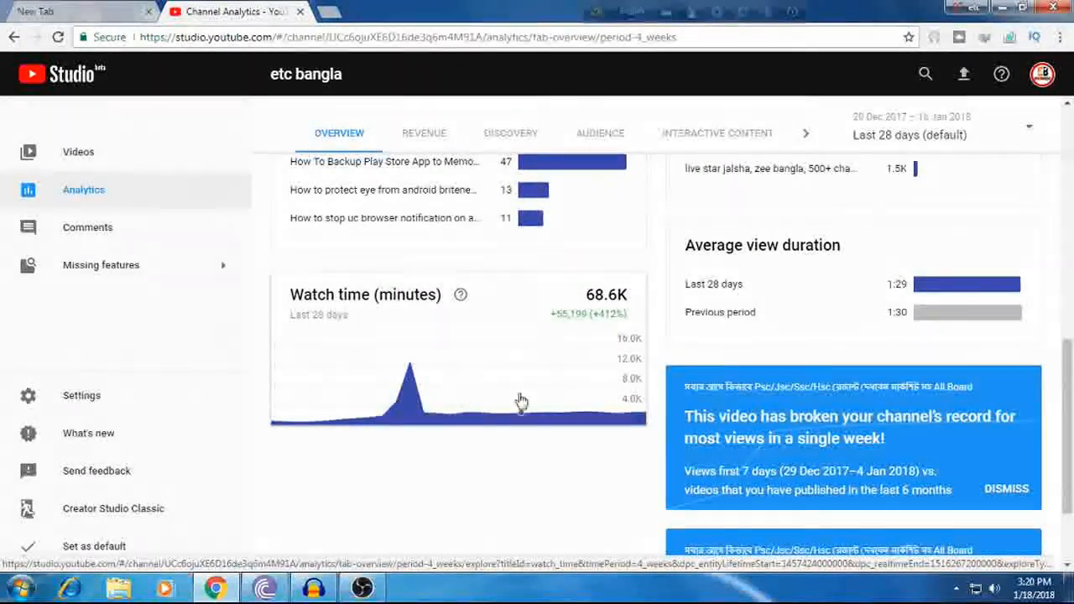
mouse_move(527, 405)
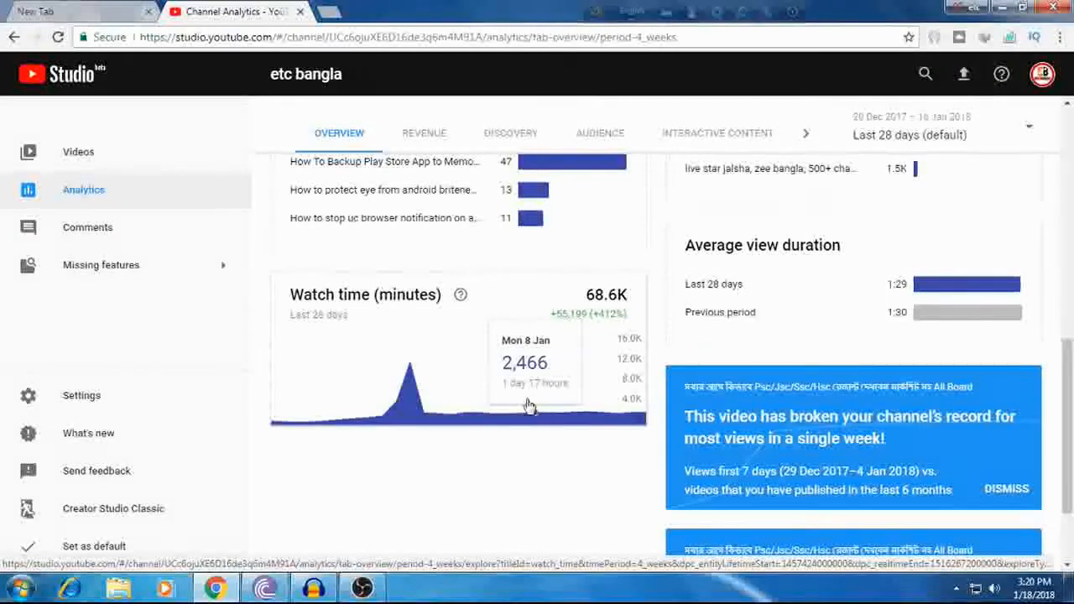
mouse_move(379, 329)
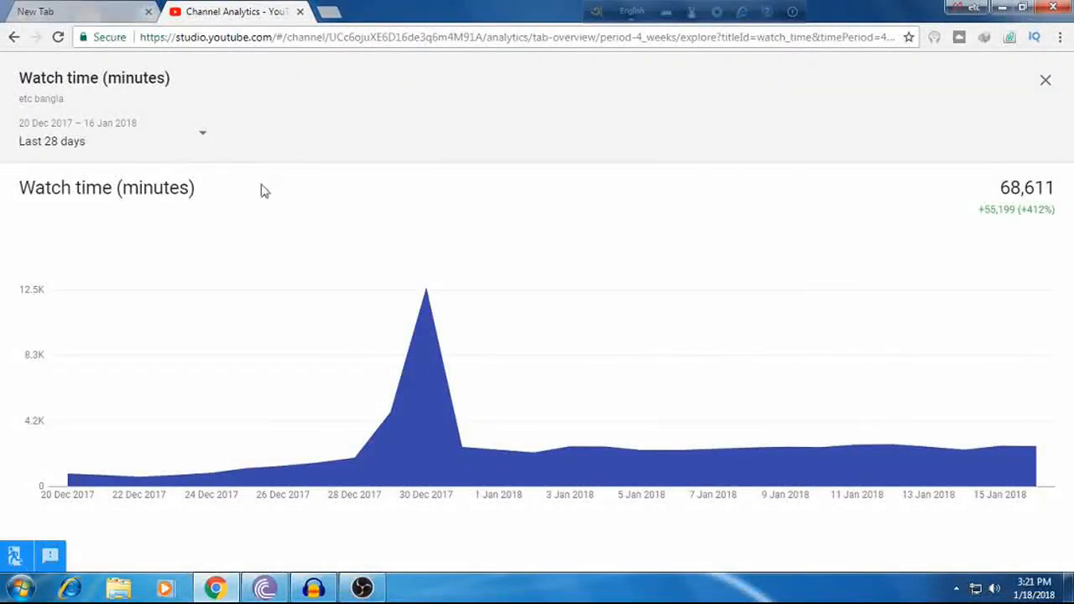
mouse_move(987, 165)
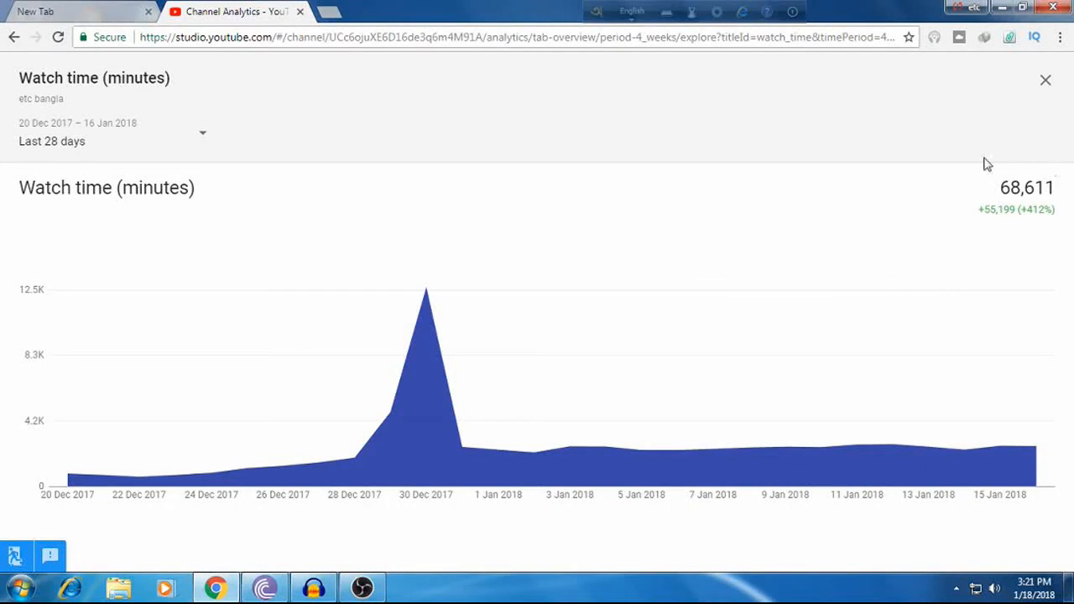
mouse_move(997, 205)
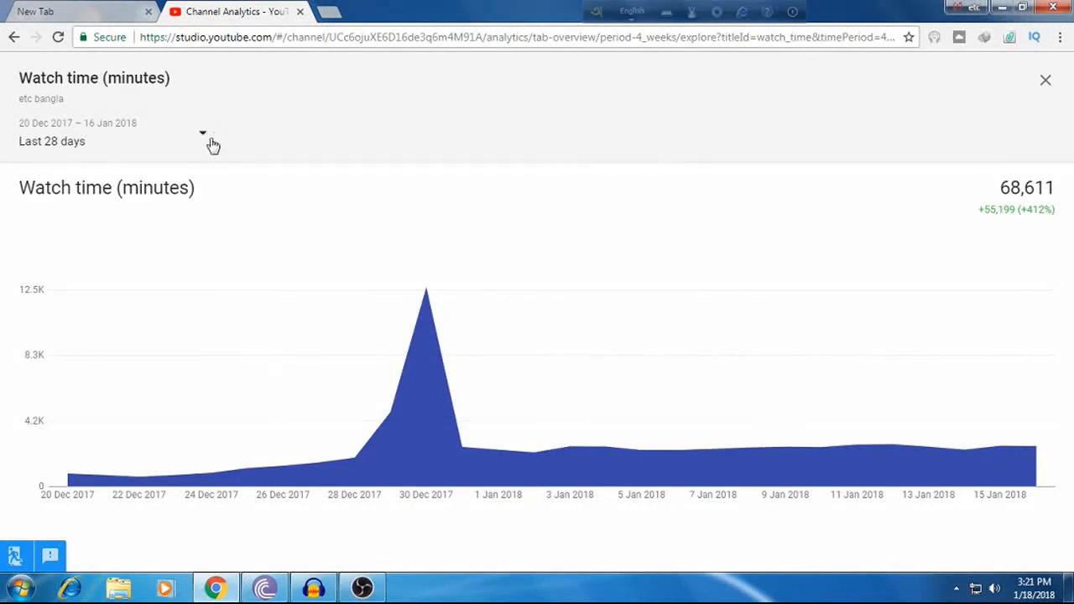
mouse_move(205, 141)
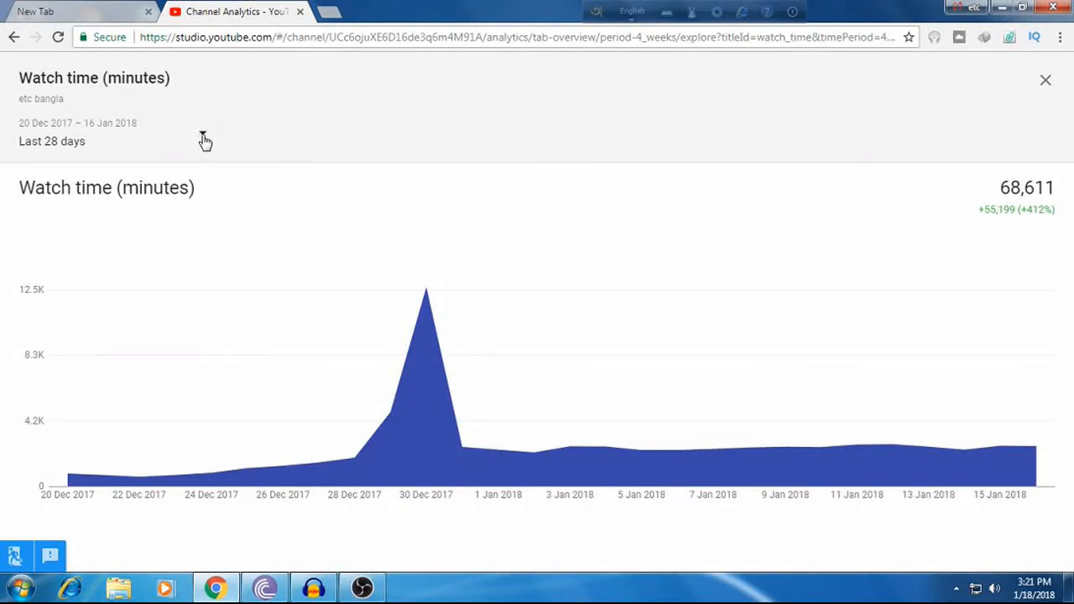
Change the Watch time chart's date range from Last 28 days to Lifetime
left_click(52, 141)
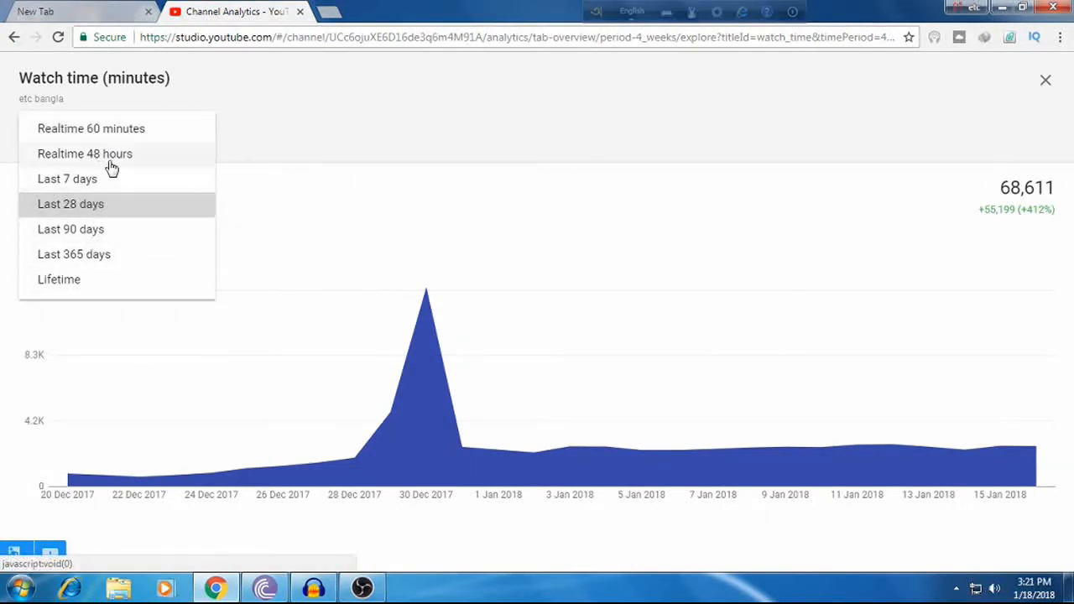
mouse_move(121, 254)
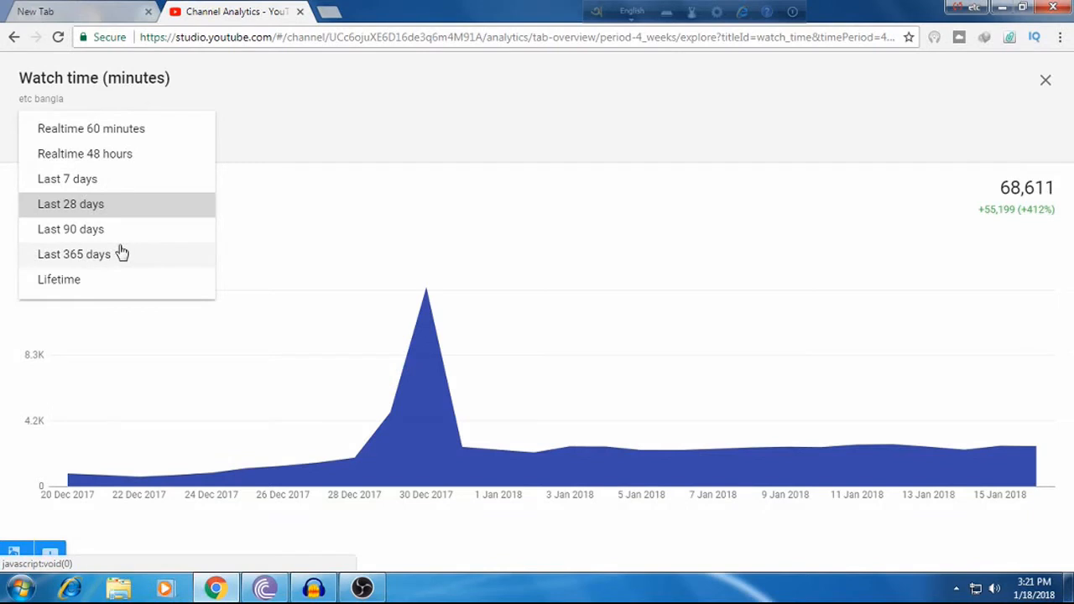
mouse_move(65, 285)
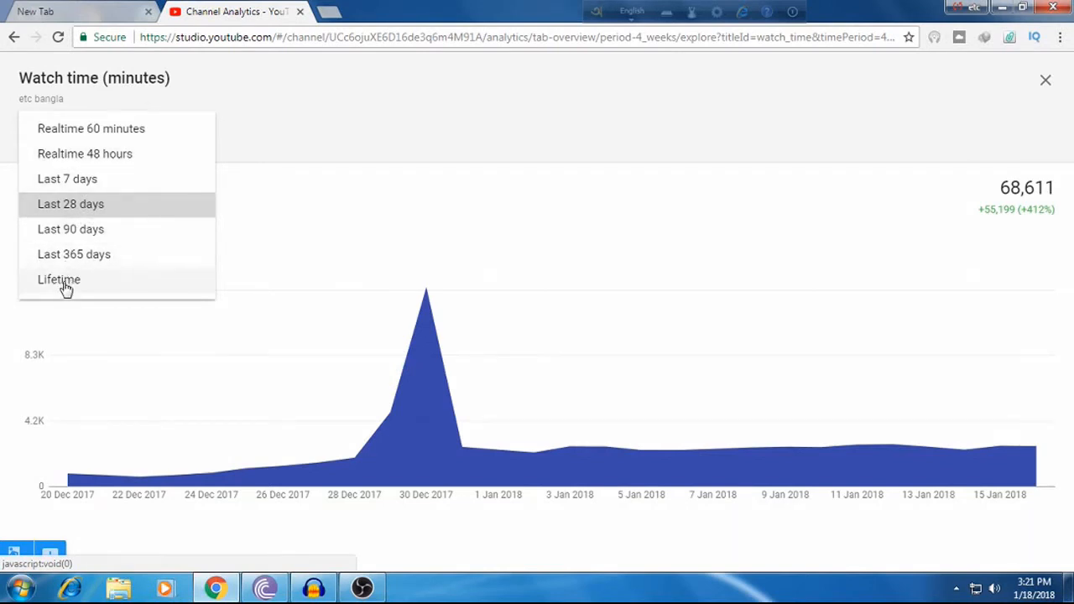
mouse_move(73, 284)
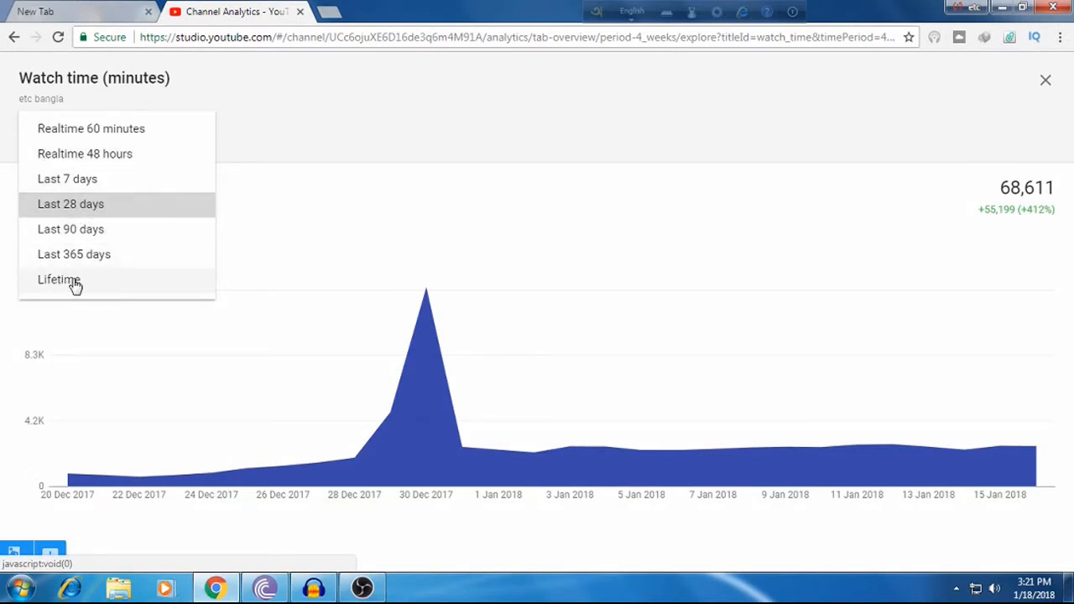
mouse_move(80, 238)
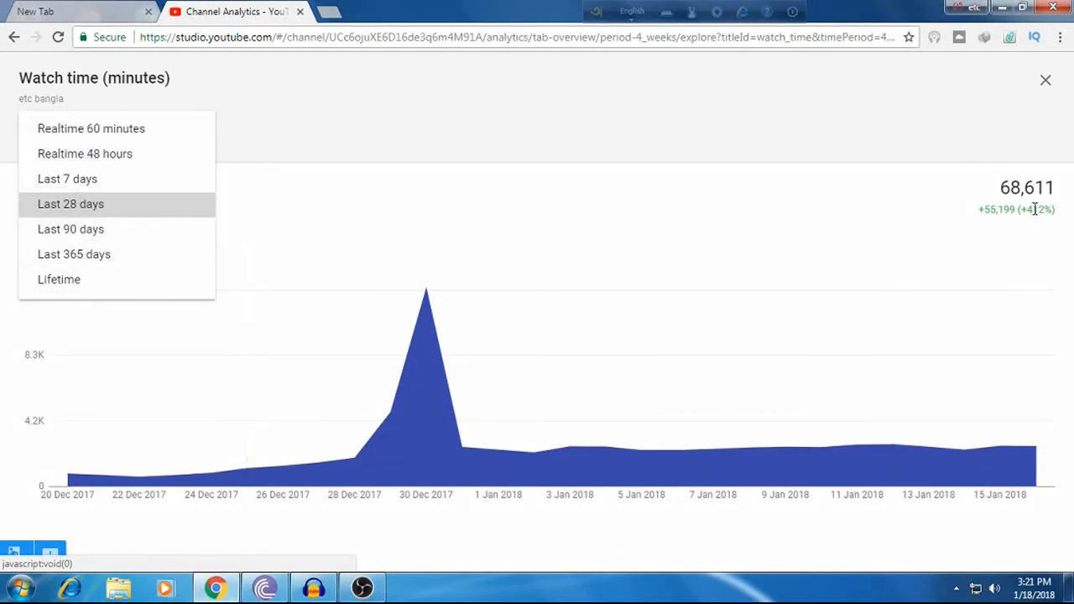
mouse_move(963, 176)
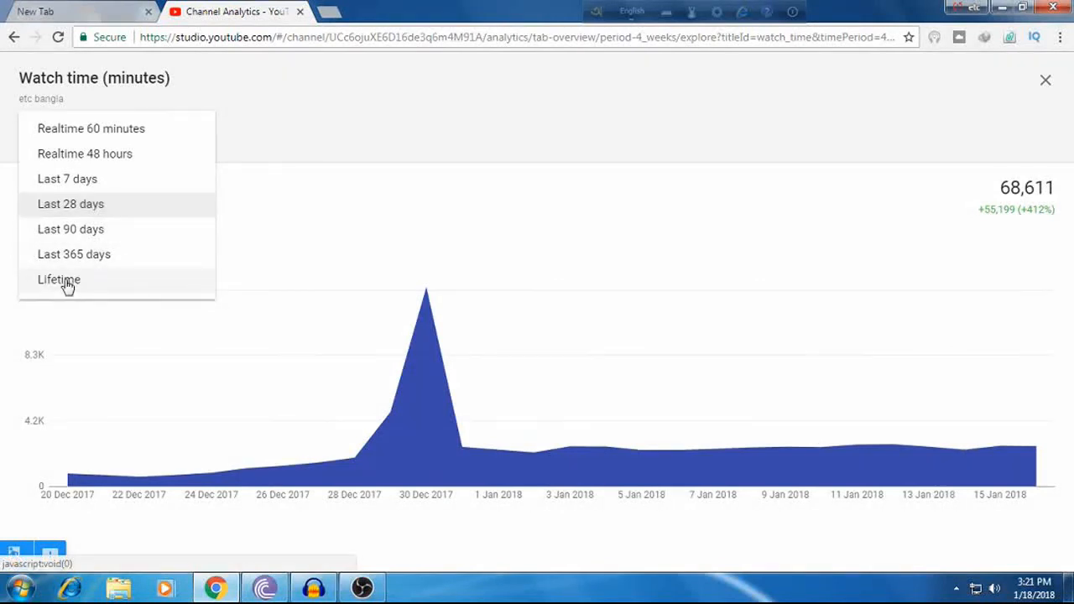
left_click(58, 278)
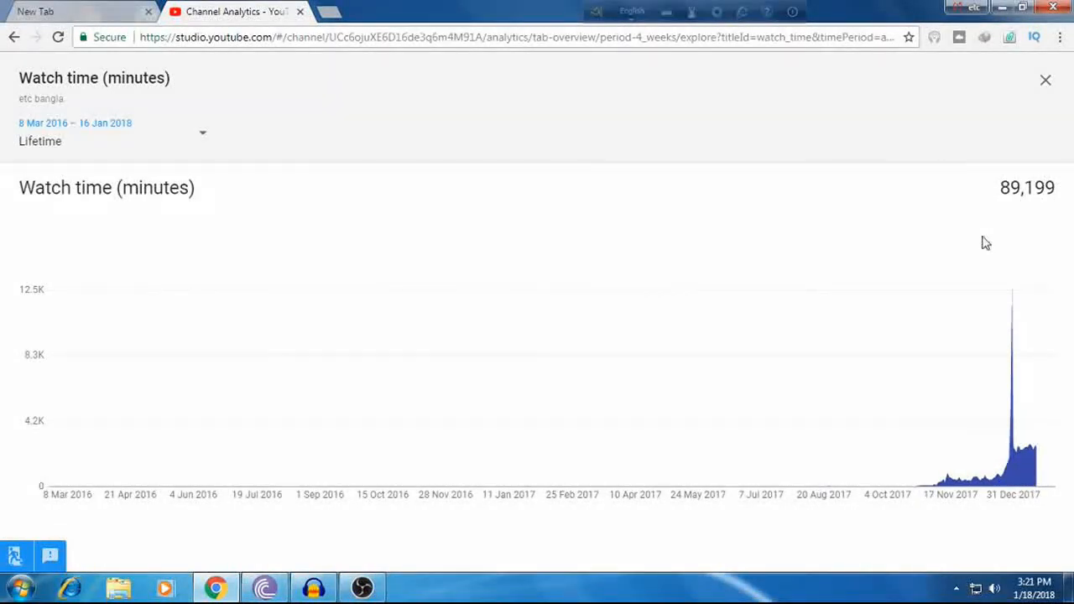
mouse_move(645, 138)
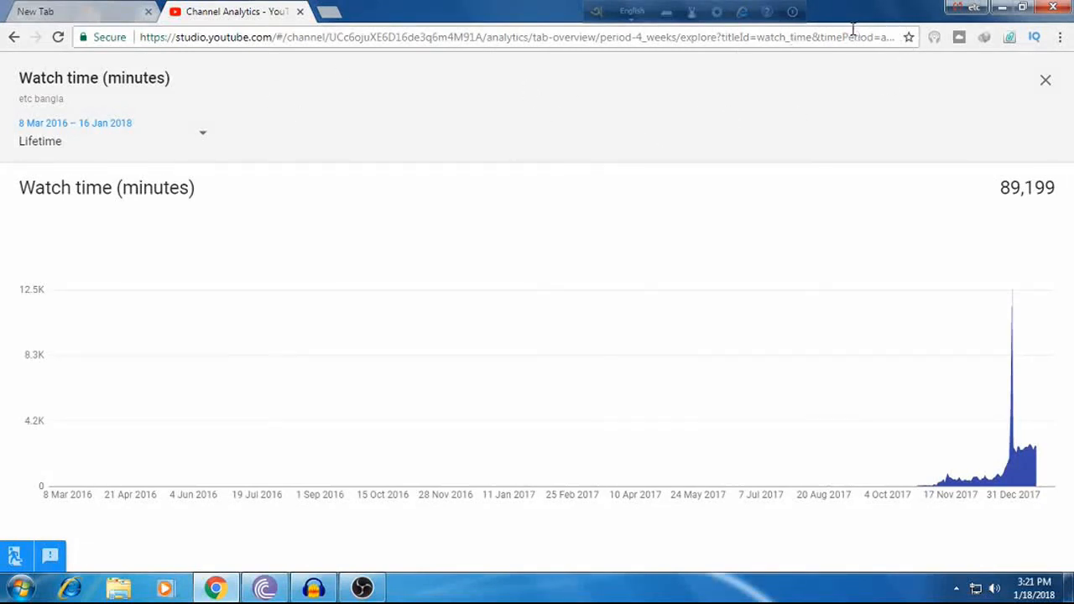
mouse_move(735, 278)
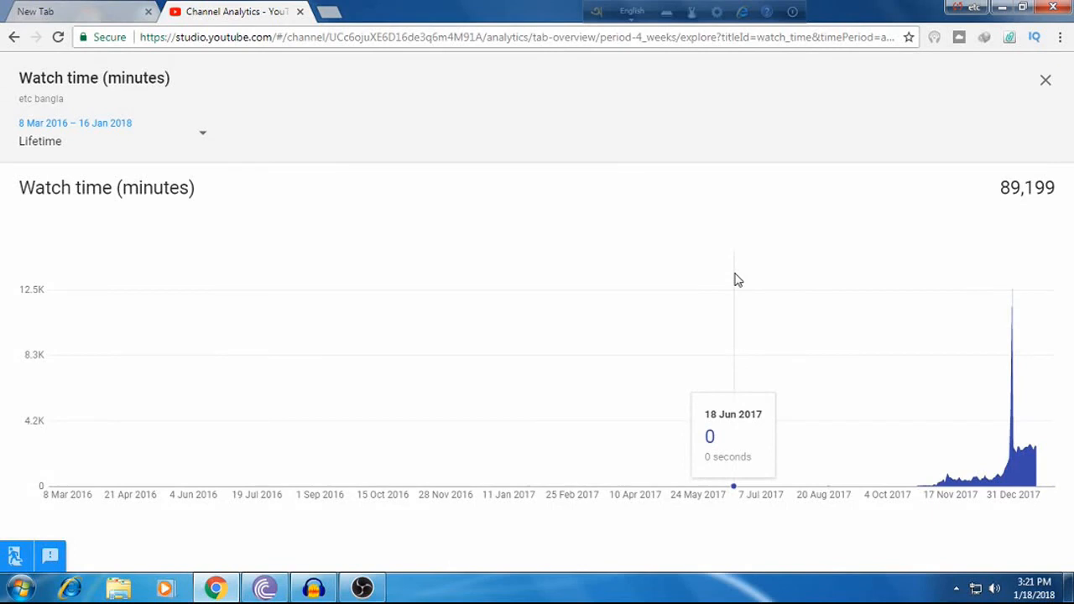
mouse_move(528, 334)
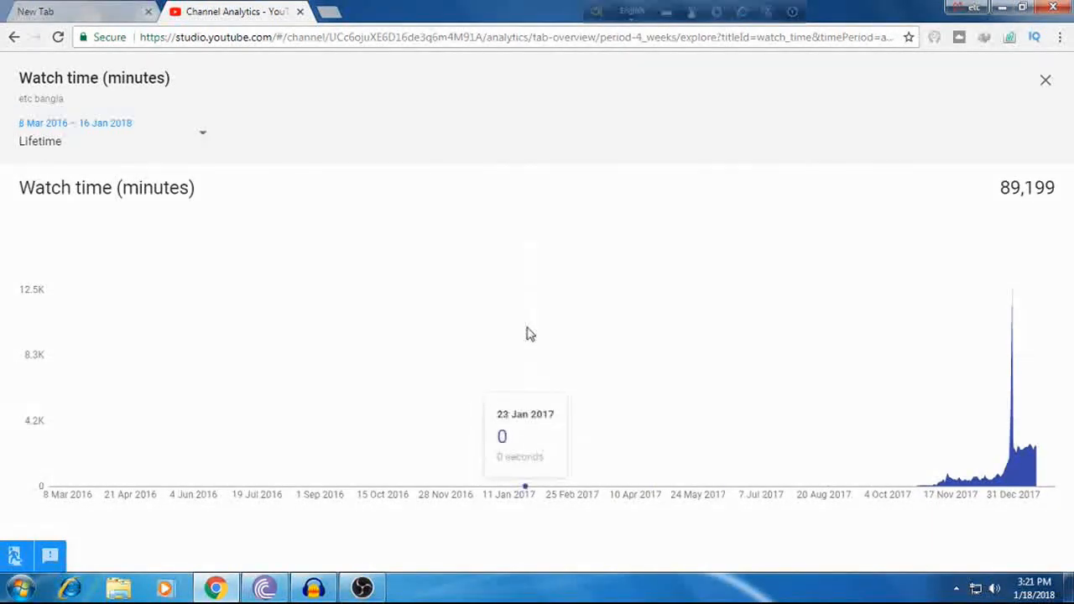
mouse_move(611, 319)
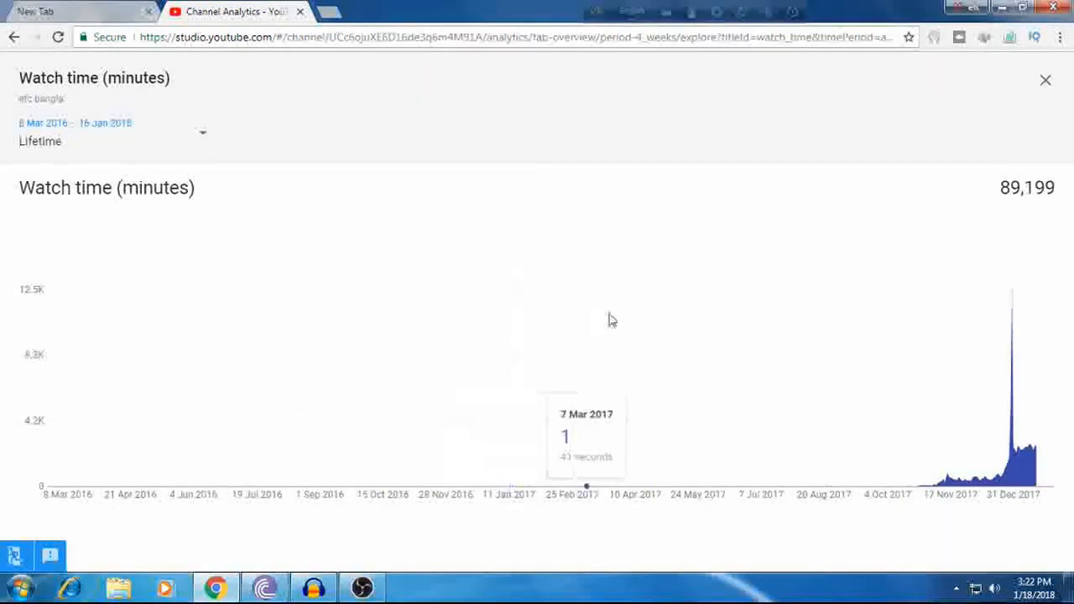